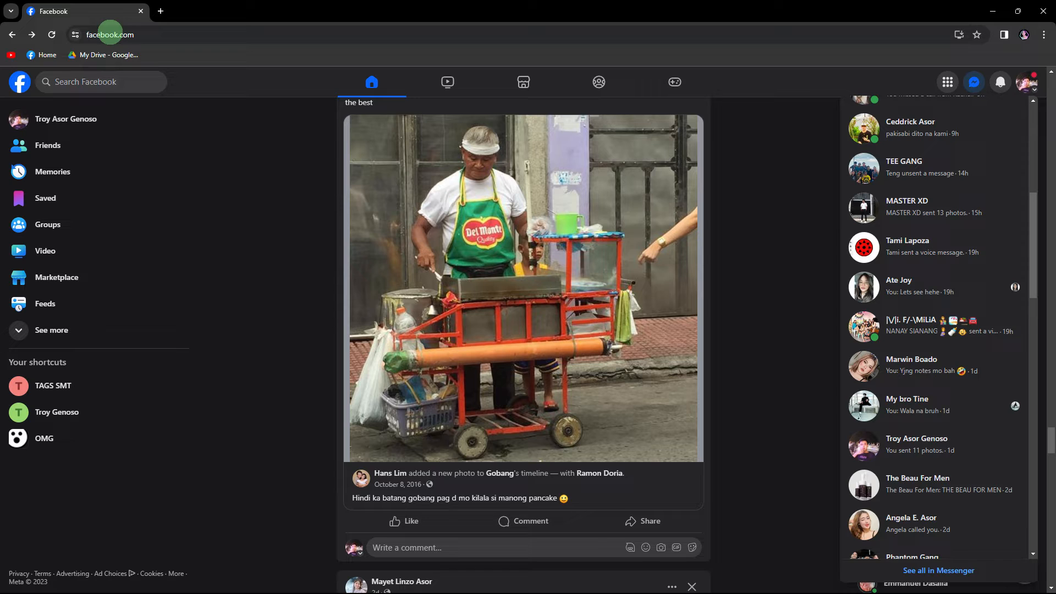
pyautogui.moveTo(91, 22)
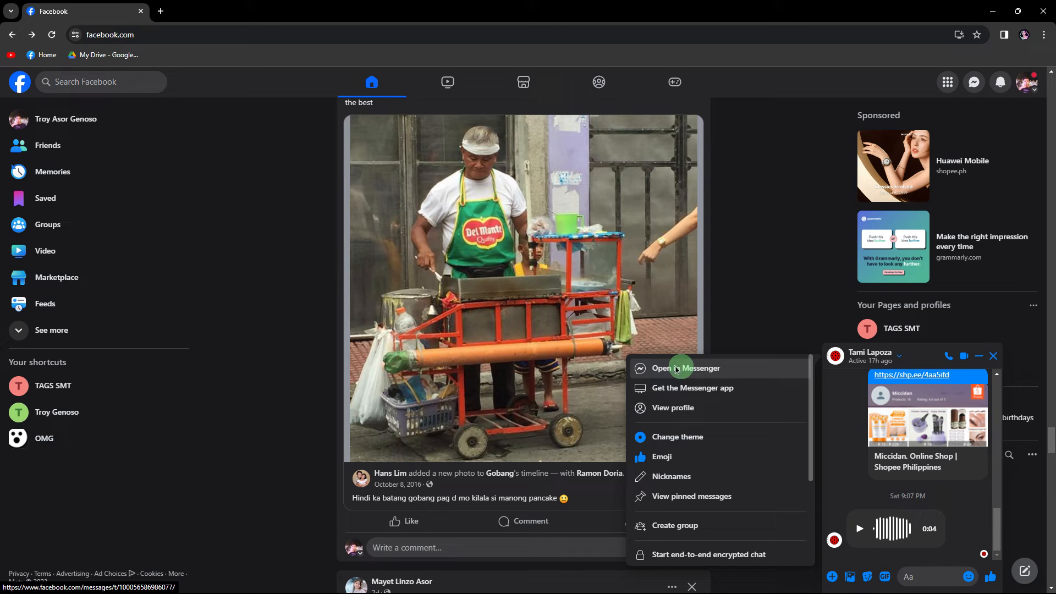
pyautogui.click(687, 368)
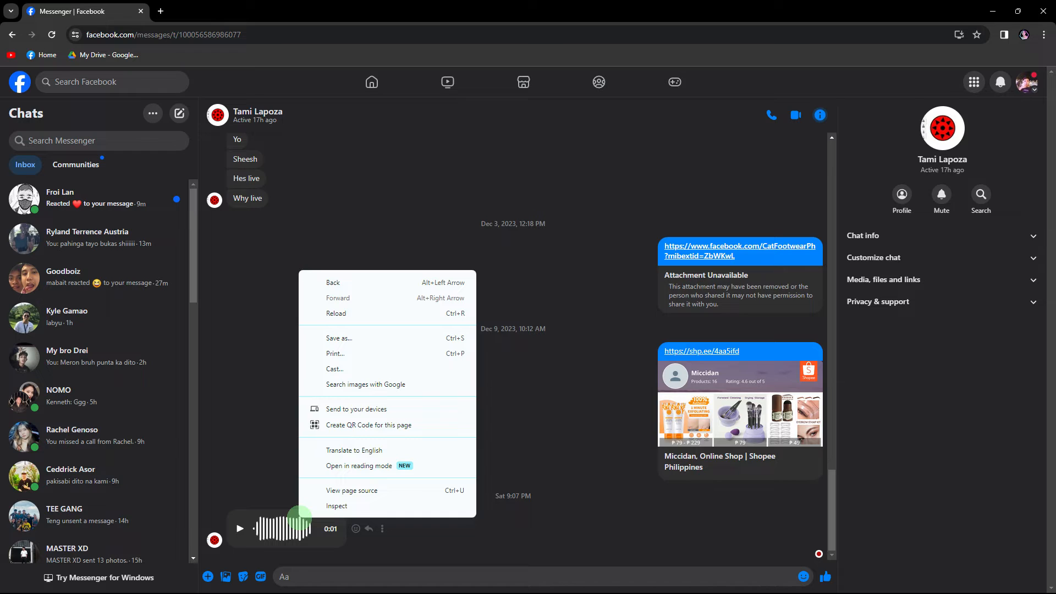
pyautogui.moveTo(337, 510)
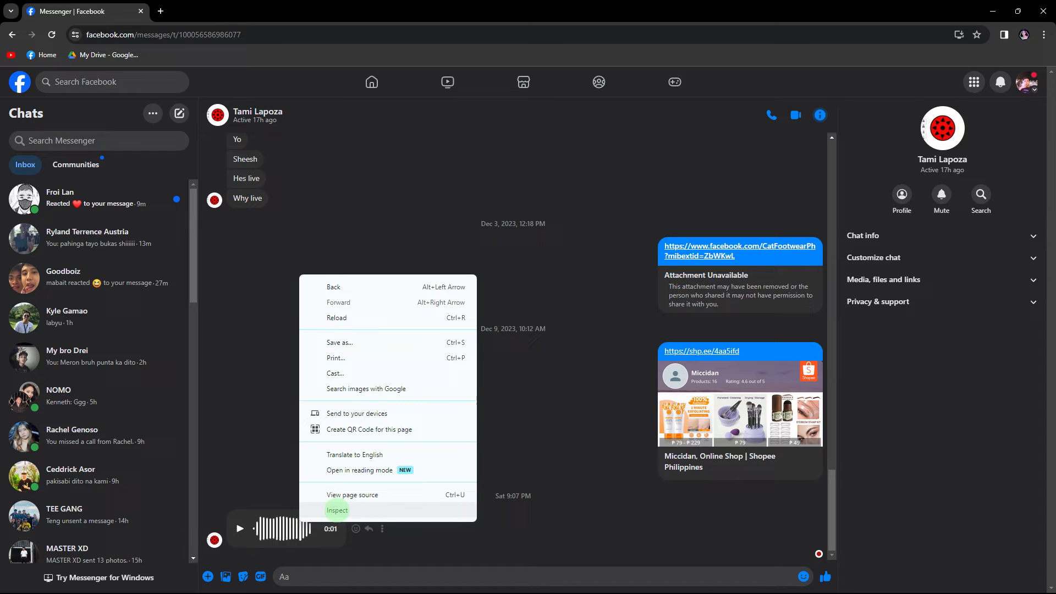
# Inspect the voice message element to open DevTools beside the chat.
pyautogui.click(337, 510)
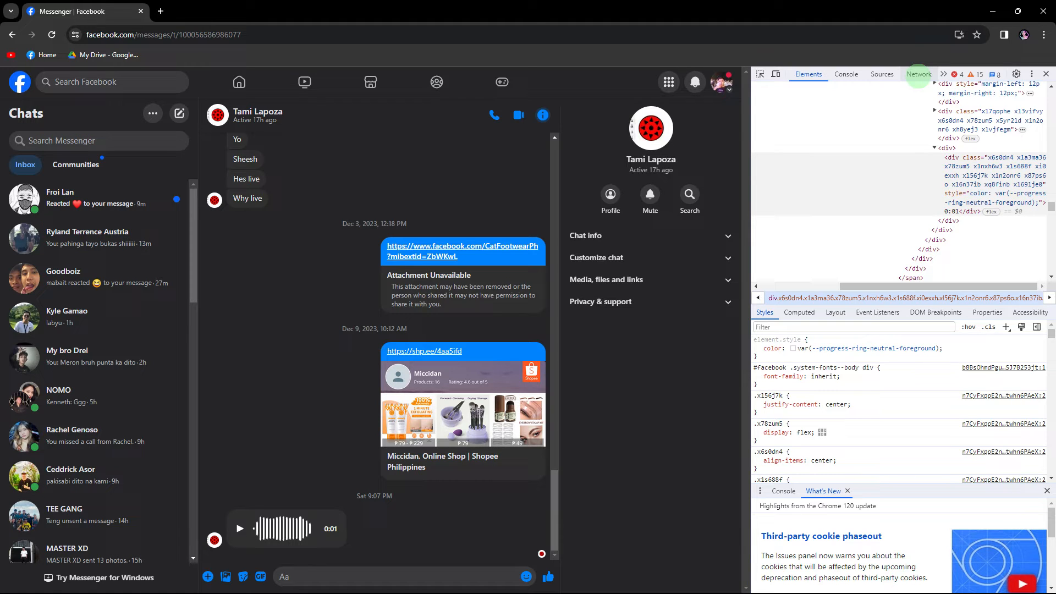
pyautogui.moveTo(917, 74)
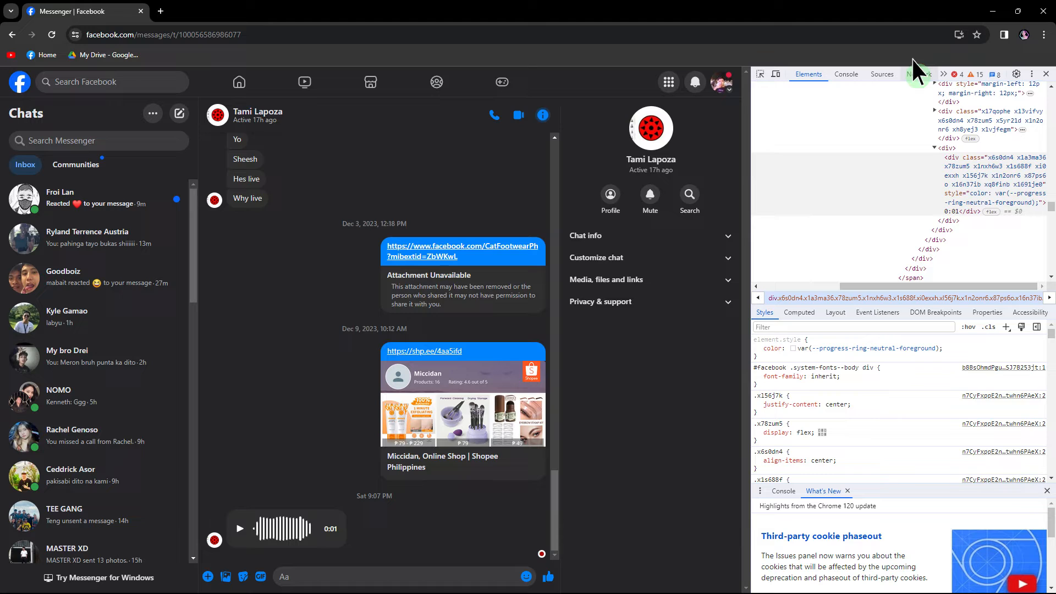
# Record the voice message's network traffic and show the audioclip request's Headers and URL.
pyautogui.click(918, 74)
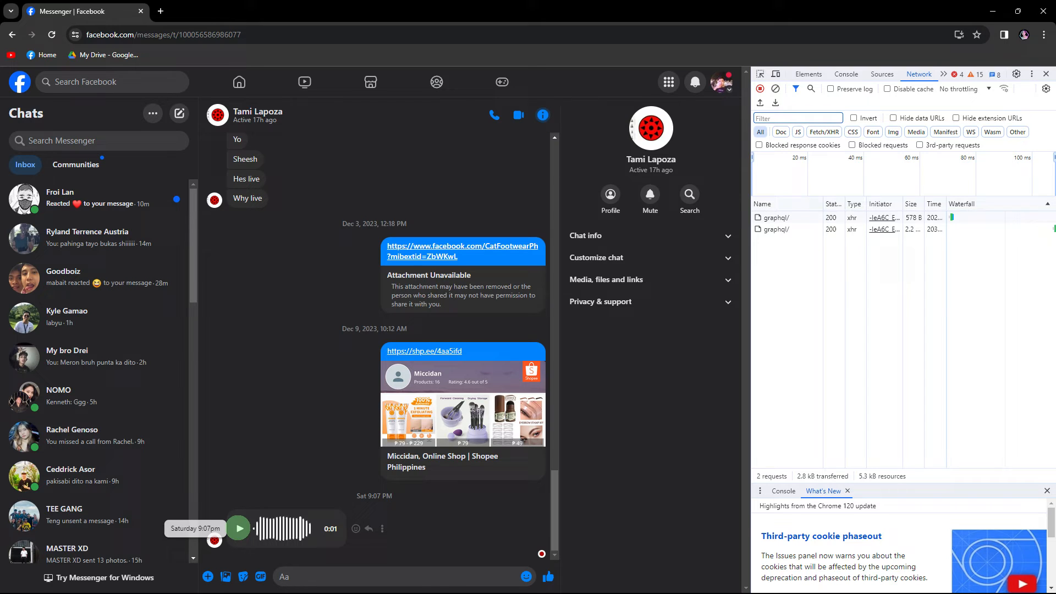
pyautogui.click(238, 528)
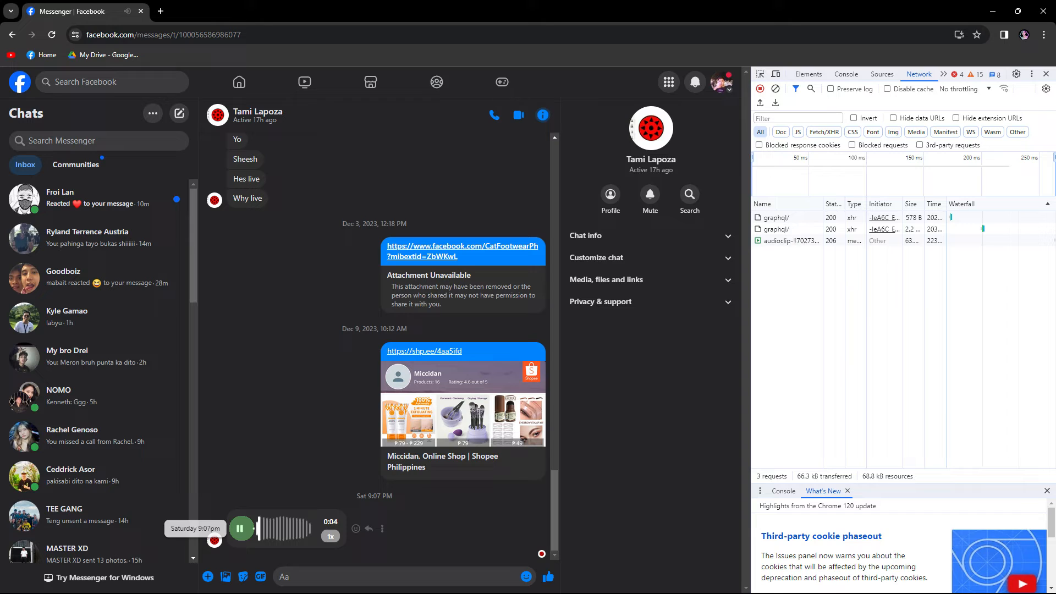
pyautogui.click(793, 240)
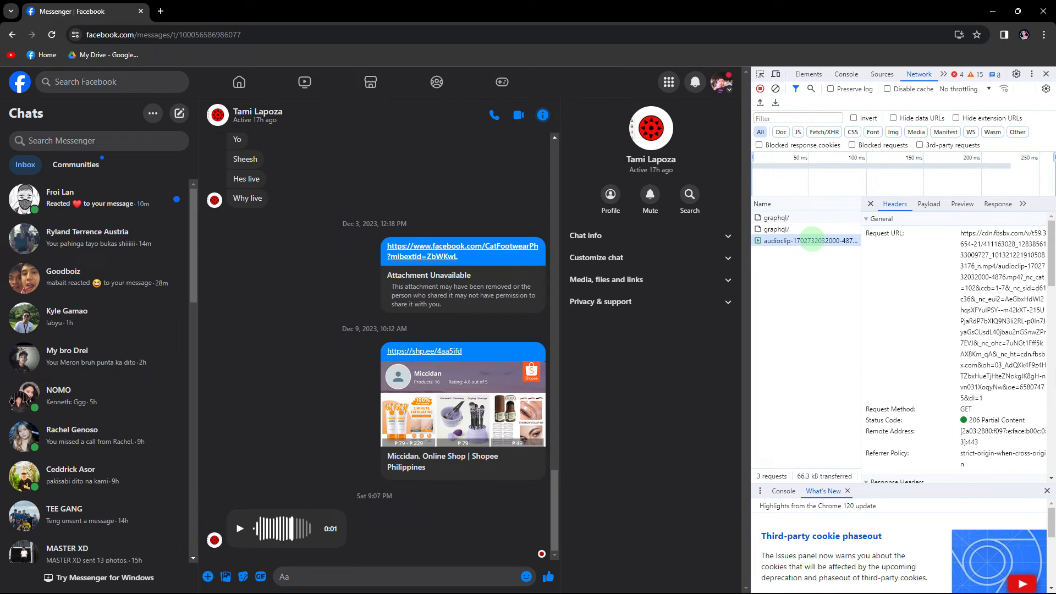